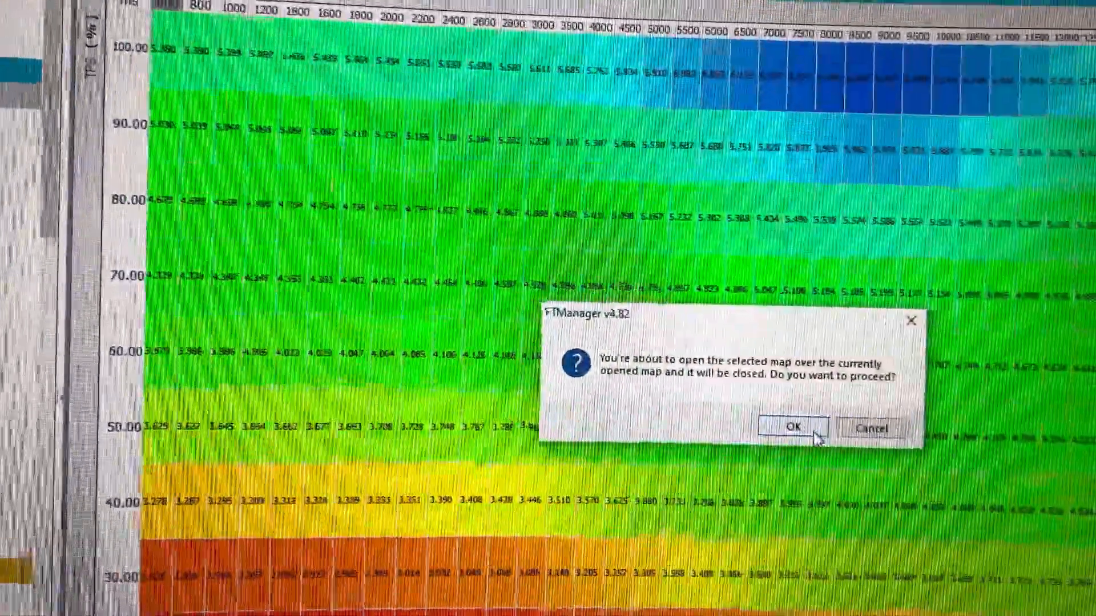
Load Map #2: Top Gas from the ECU and multiply its TPS x RPM fuel values by 1.1 (+10%).
click(790, 427)
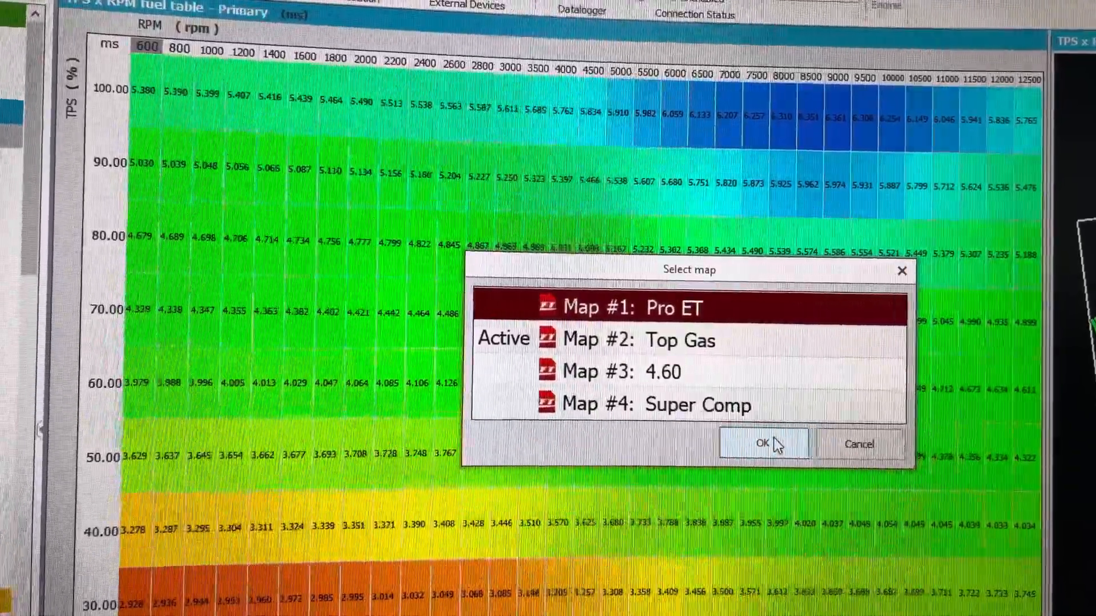
click(677, 338)
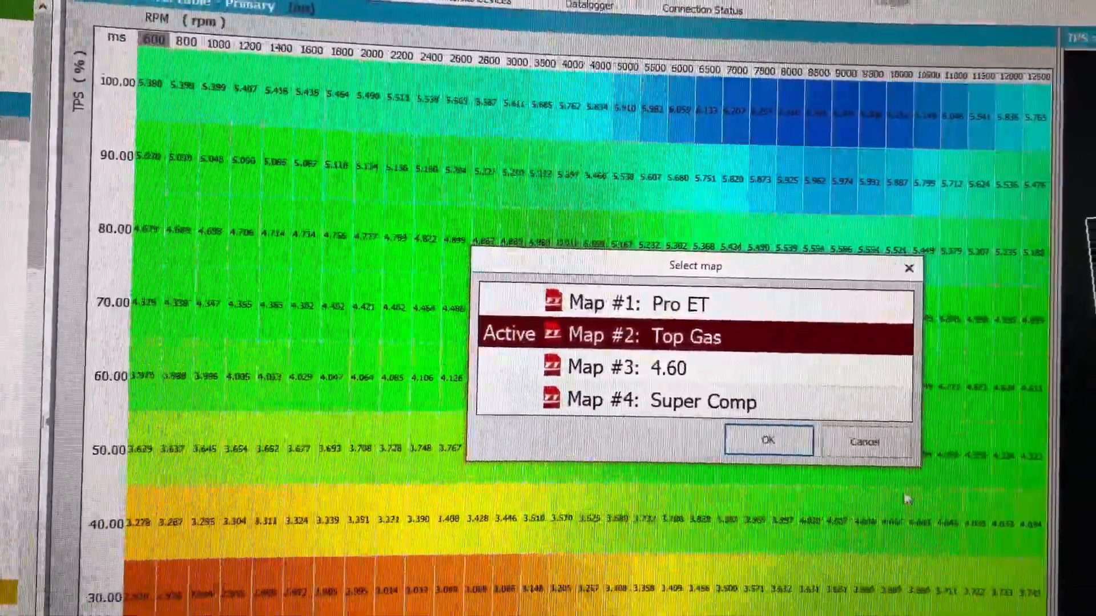
click(767, 440)
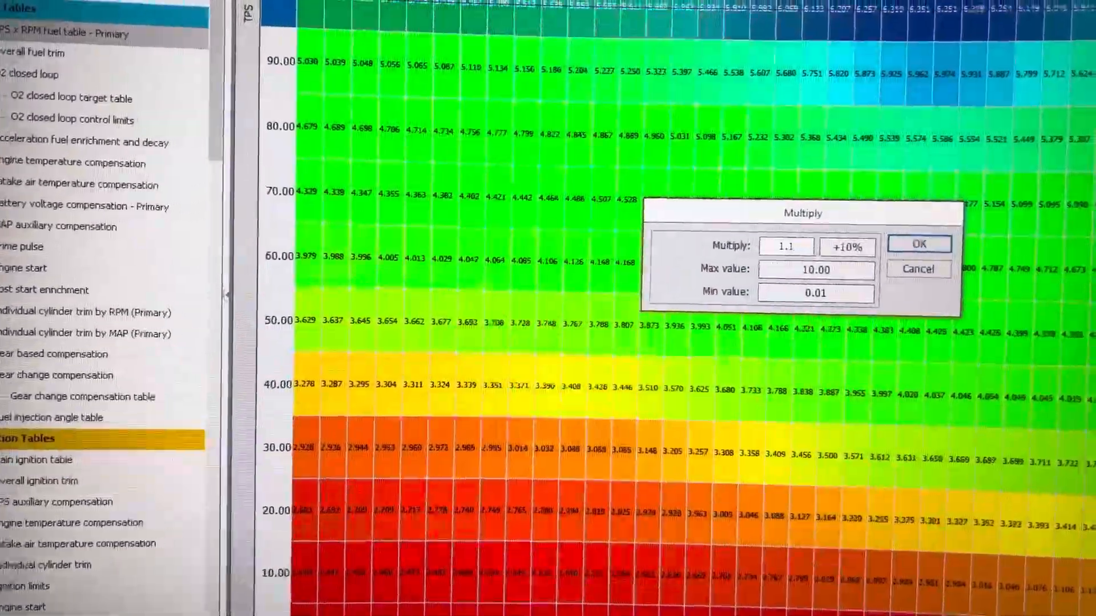
click(918, 244)
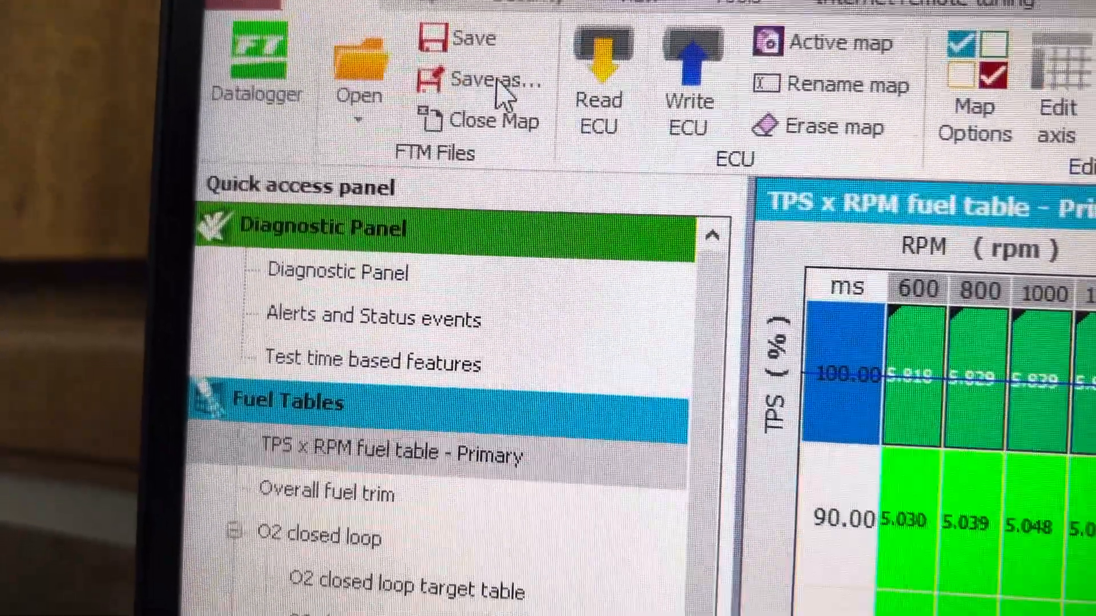
Save the edited map into the ECU's Map 2: Top Gas (Active) slot.
click(484, 79)
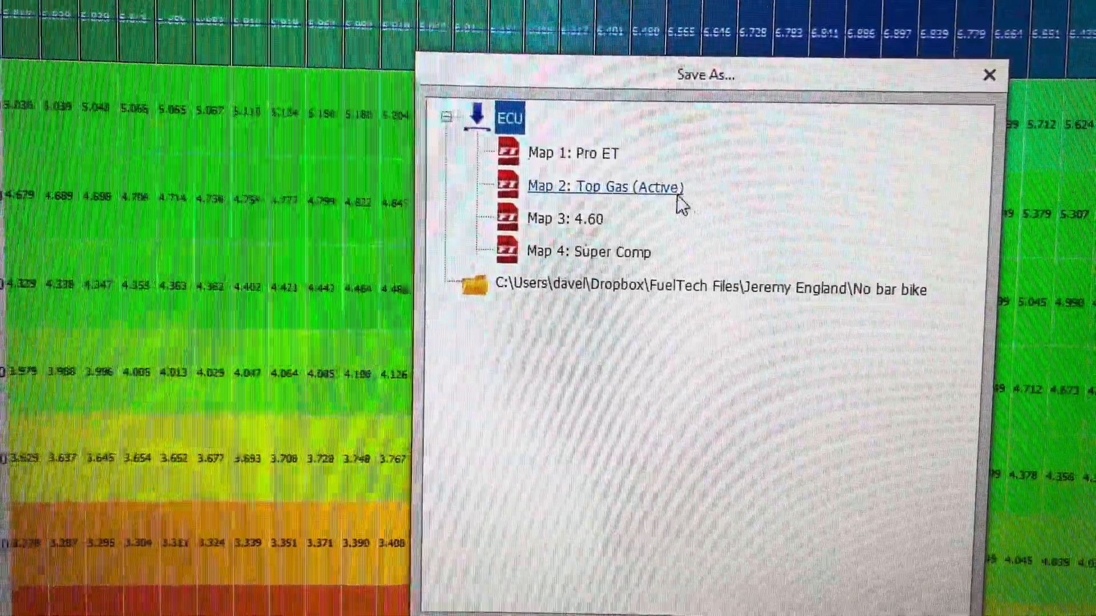
click(605, 186)
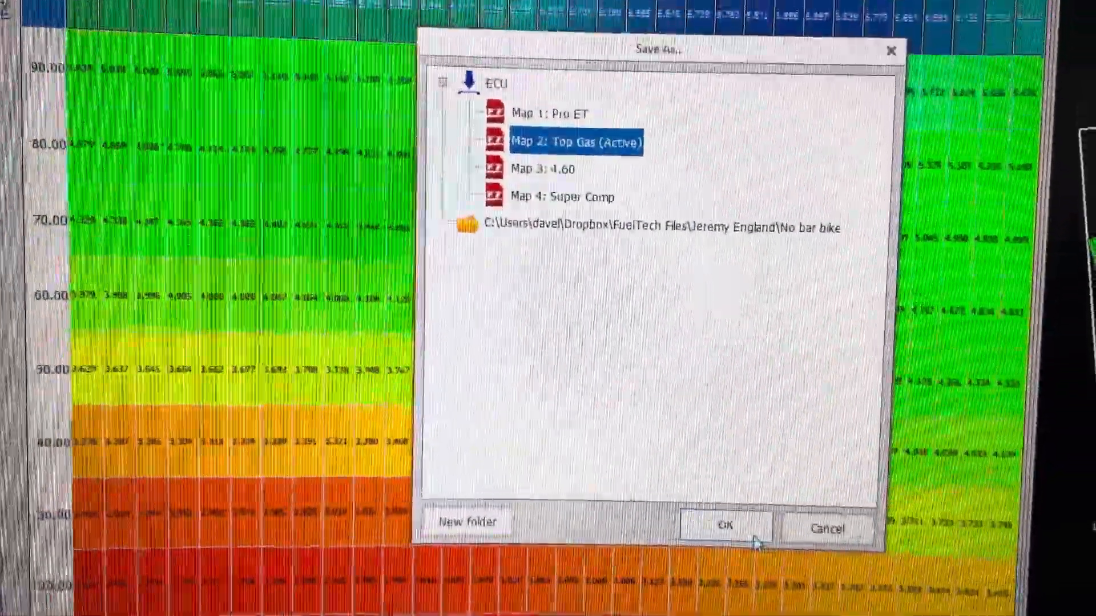
click(725, 527)
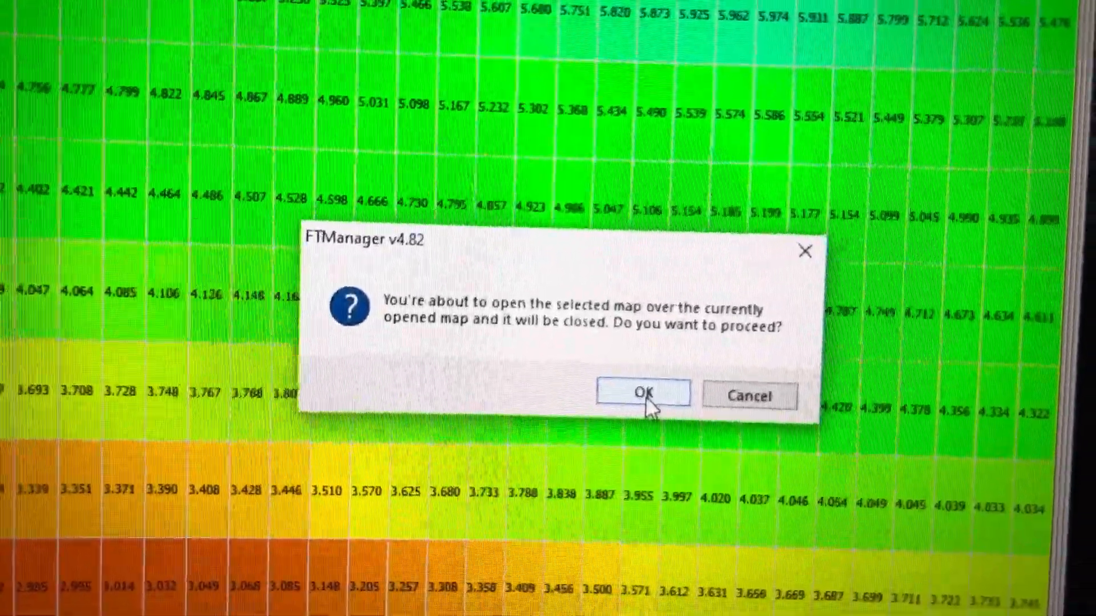
Reopen the selected ECU map and multiply its fuel table row by 1.2 (+20%).
click(643, 394)
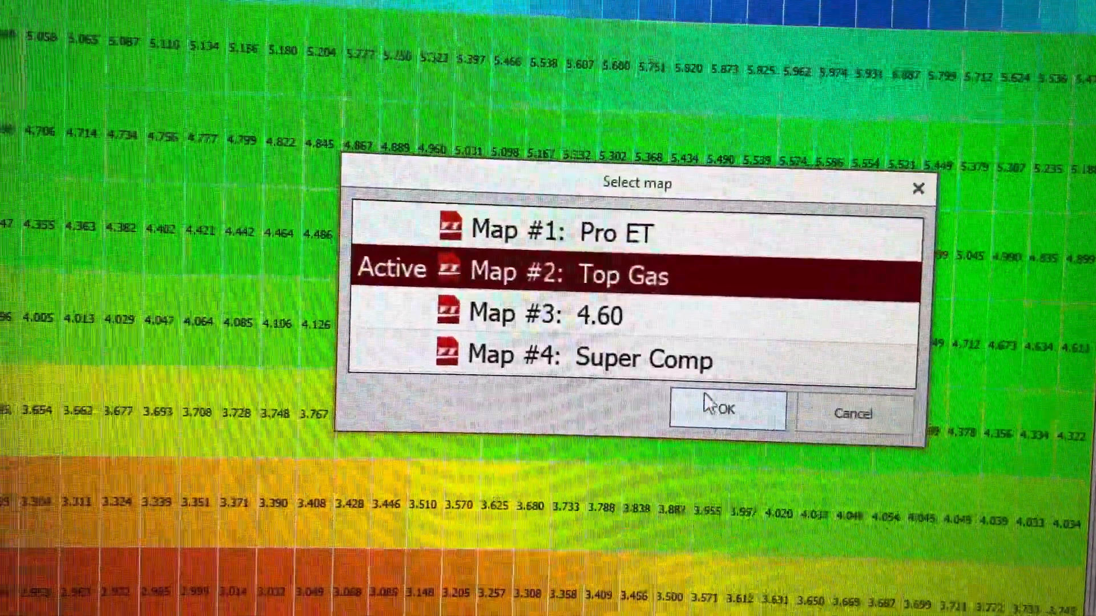
click(724, 409)
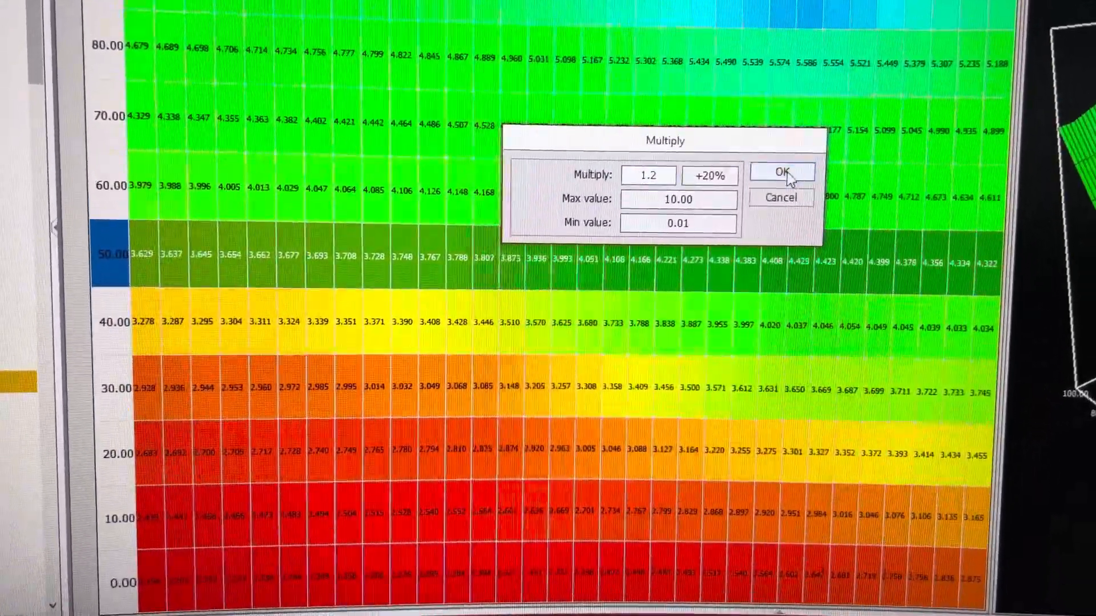
click(780, 172)
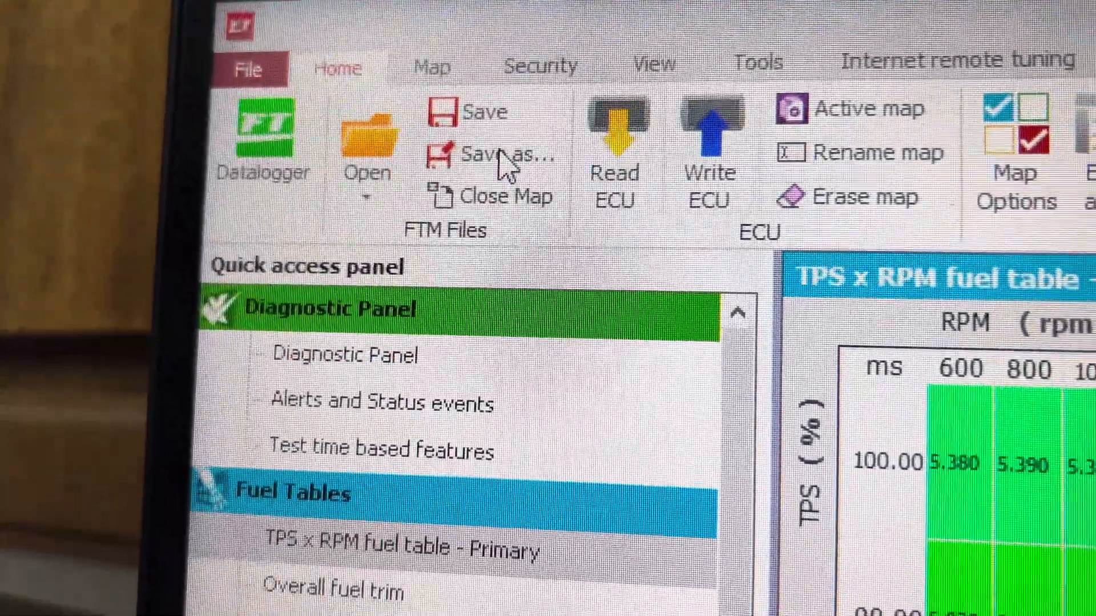
Save the 20%-edited map into the ECU's Map 1: Pro ET slot, answering No to making it active.
click(490, 154)
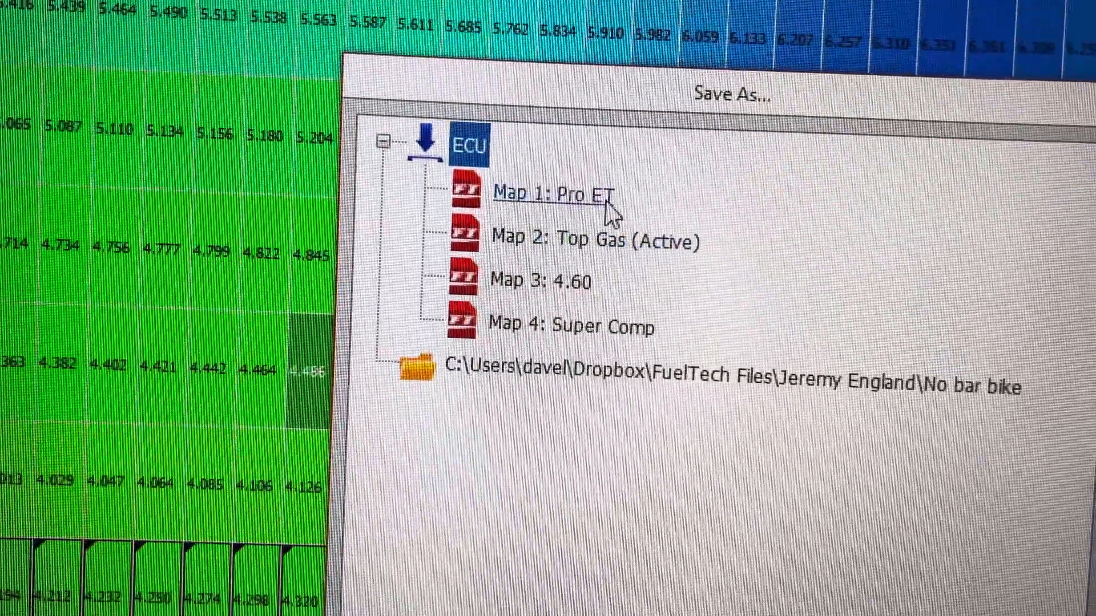
click(549, 194)
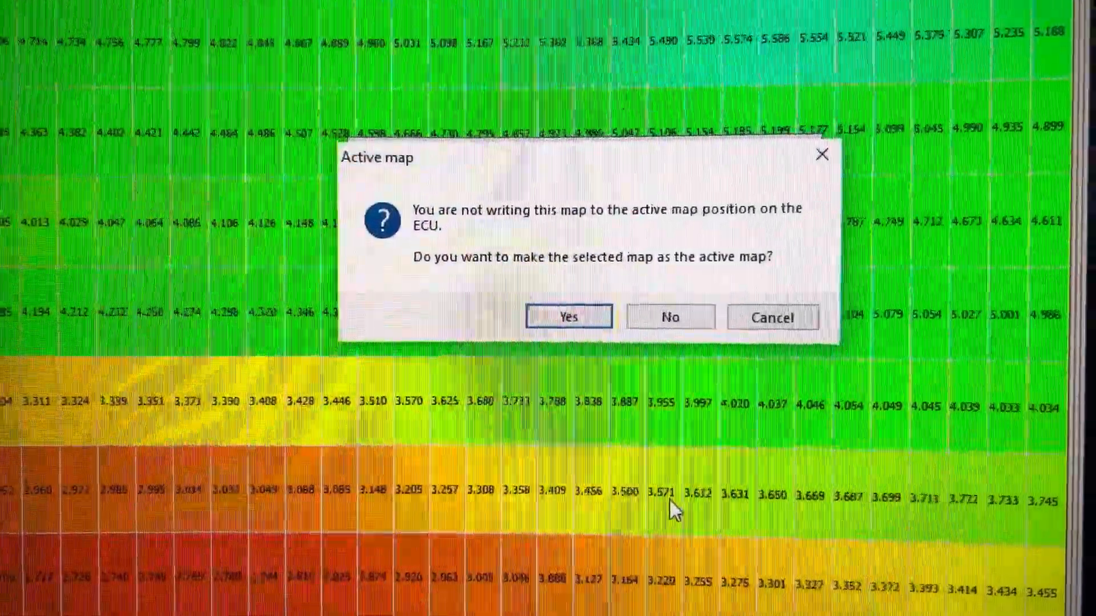
click(568, 316)
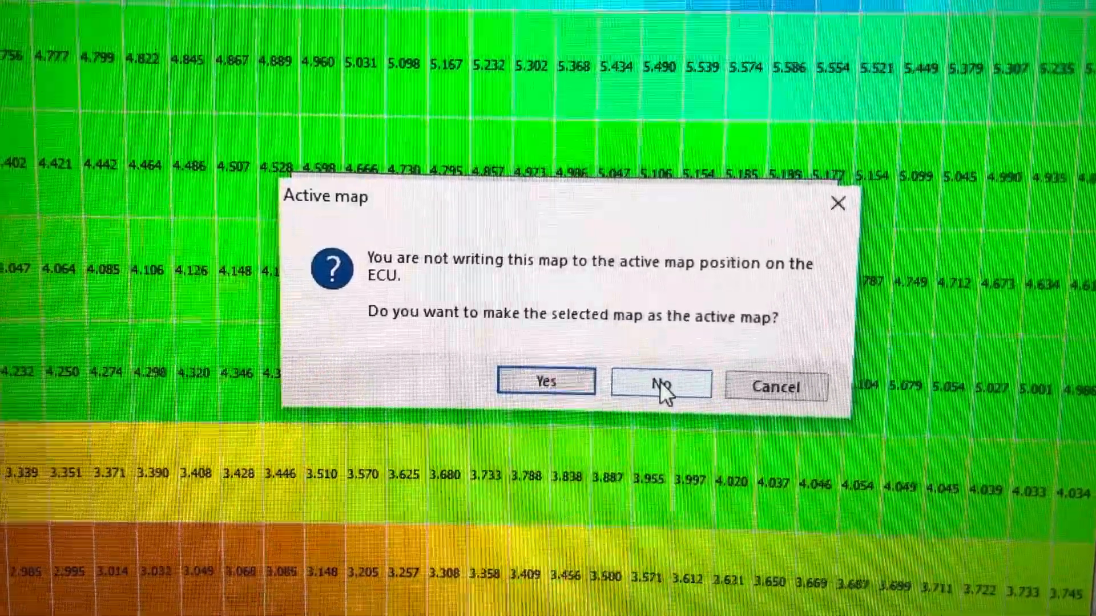
click(660, 383)
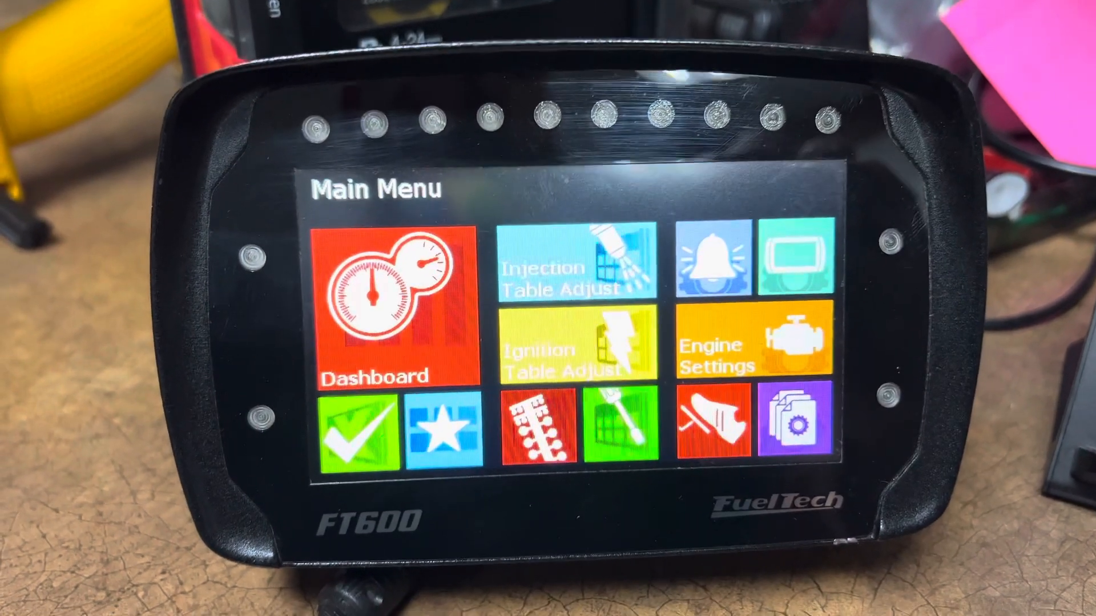
From the FT600 File Manager, select Map 1: Pro ET as the map to run and confirm.
click(378, 314)
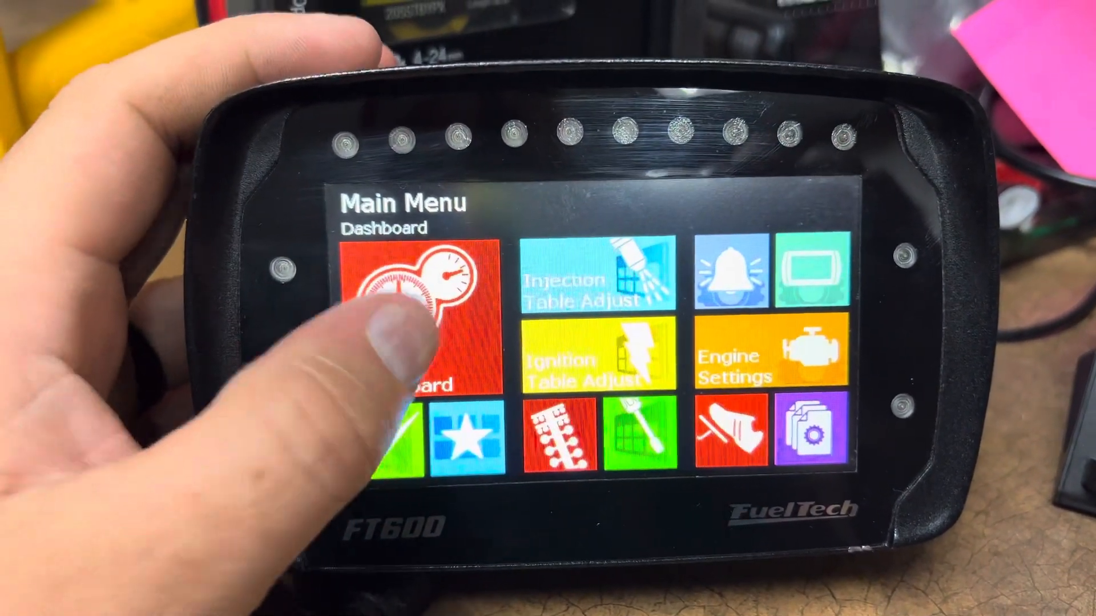
click(419, 315)
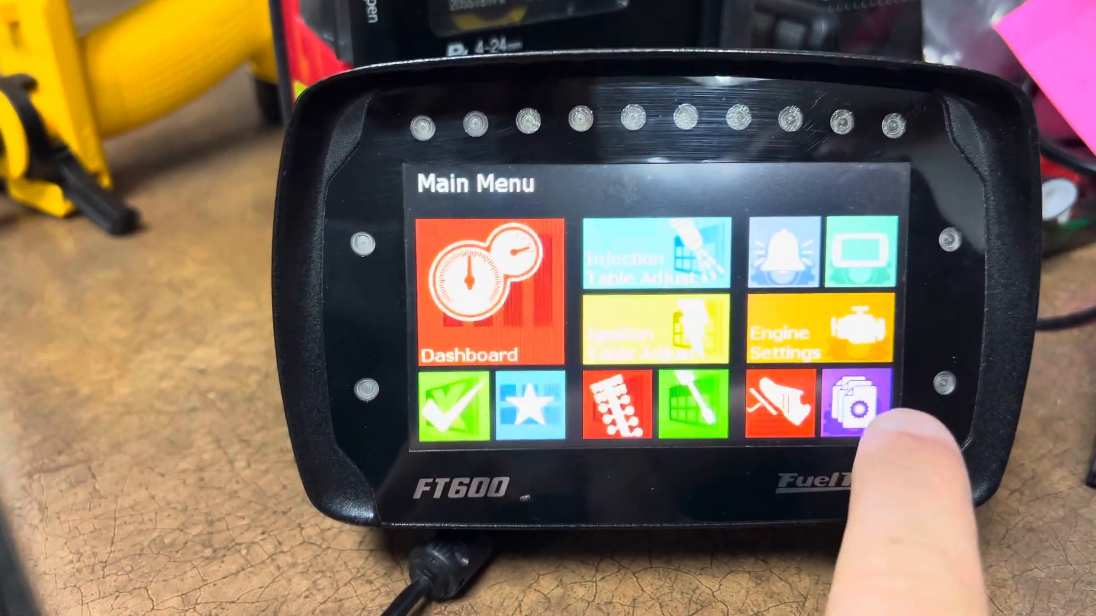
click(856, 406)
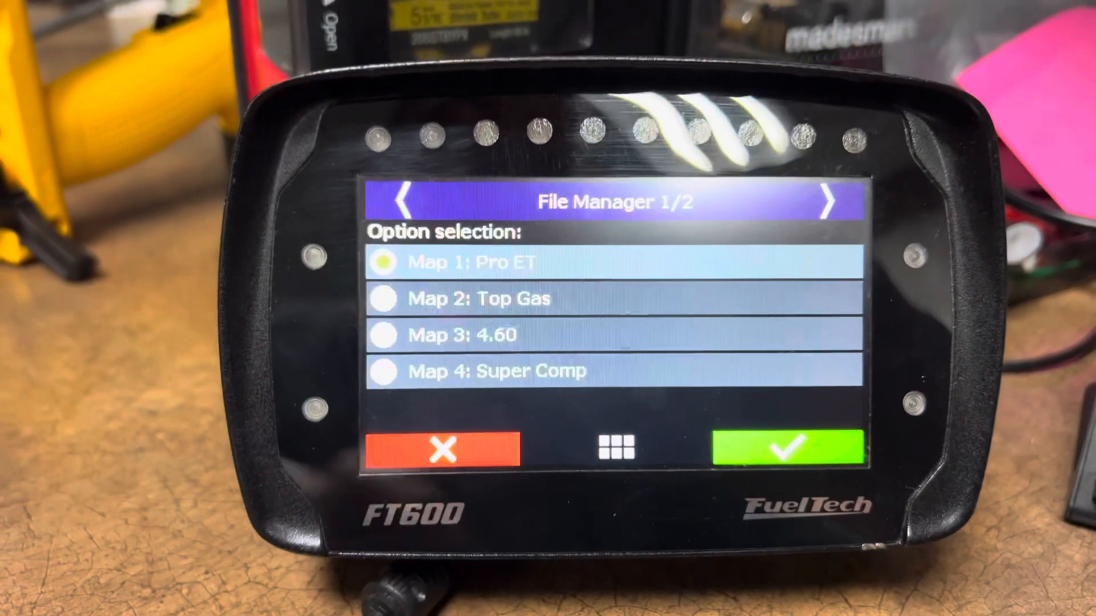
click(780, 451)
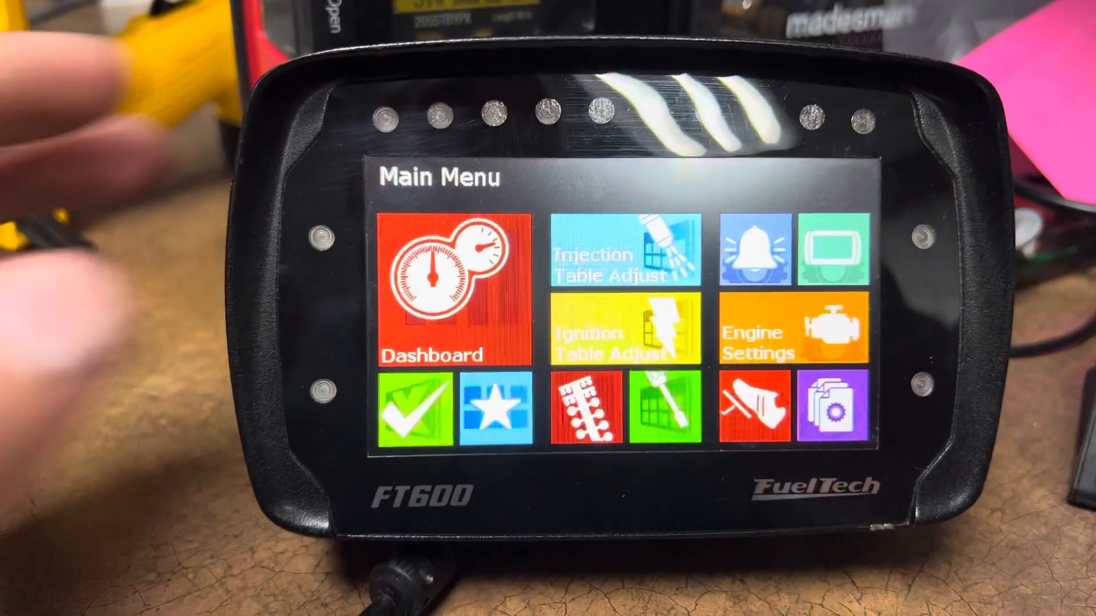
click(454, 279)
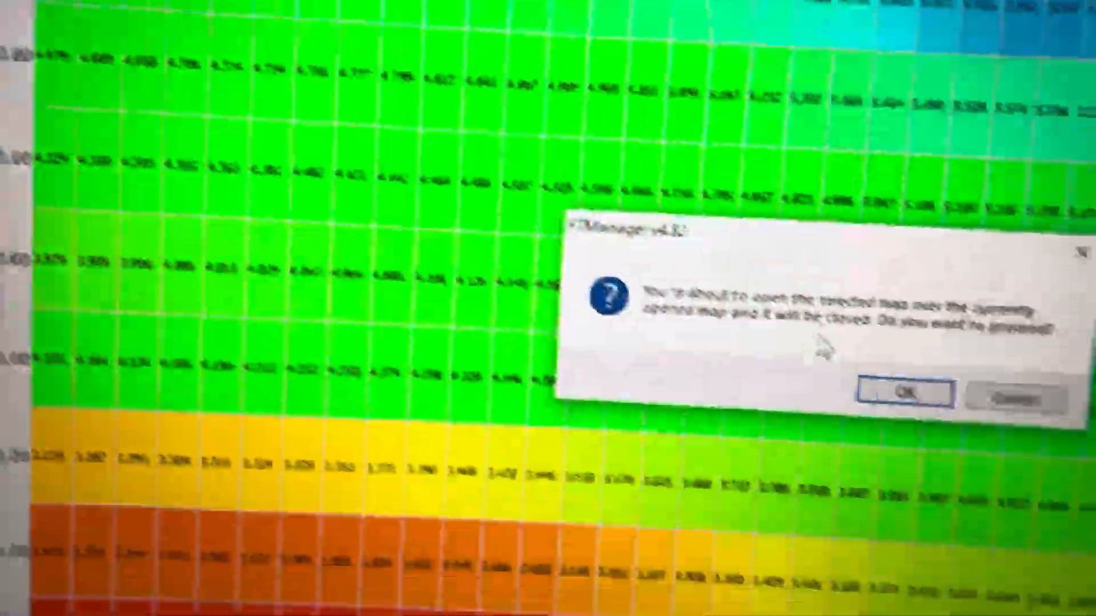
Confirm opening the selected map in FTManager, then bring up the FT600 File Manager map list.
click(901, 393)
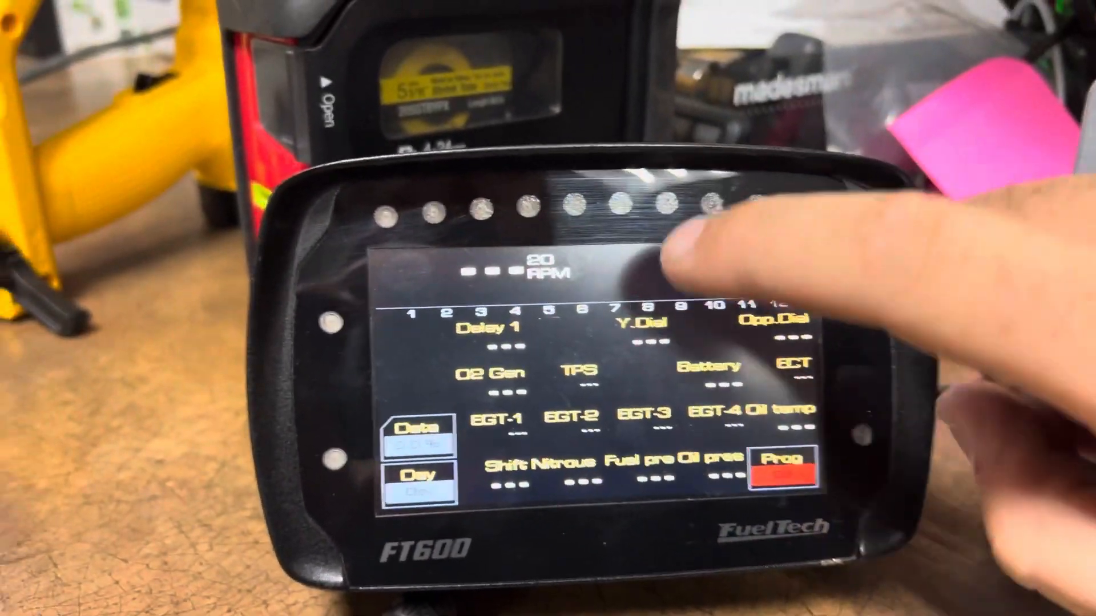
click(779, 468)
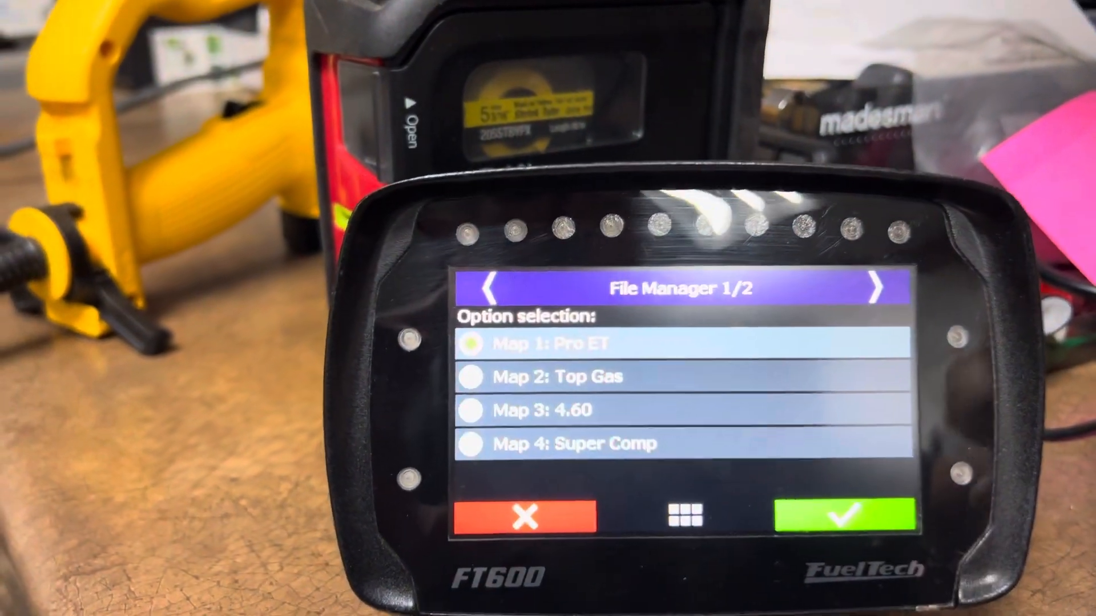